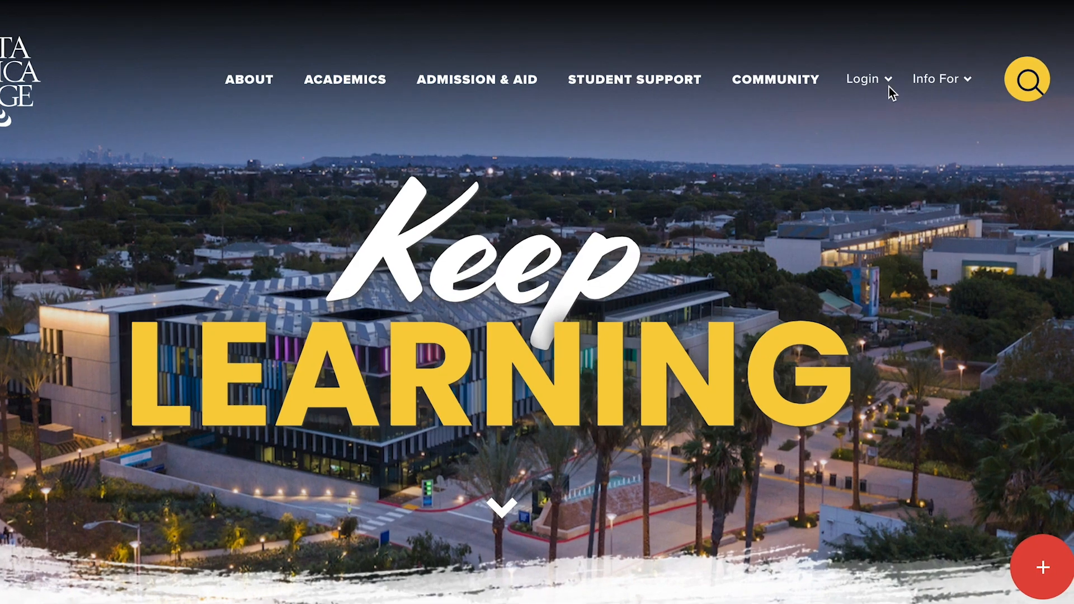
- Open the Login options on the smc.edu homepage to reach the SMC GPS student portal
left_click(863, 79)
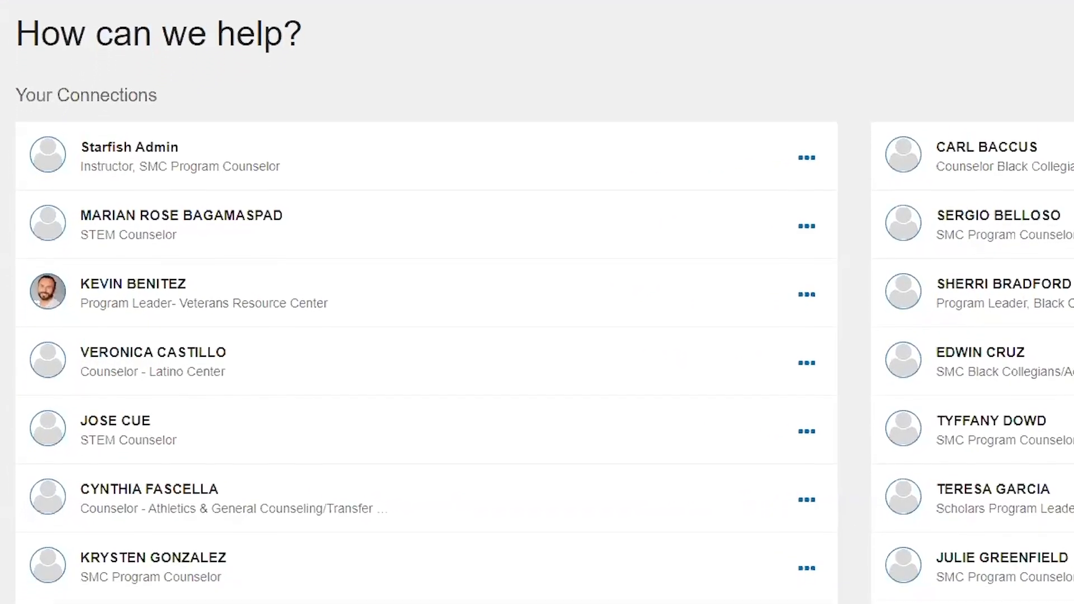
- Scroll through My Success Network's Your Connections and Your Services sections
scroll("down", 3)
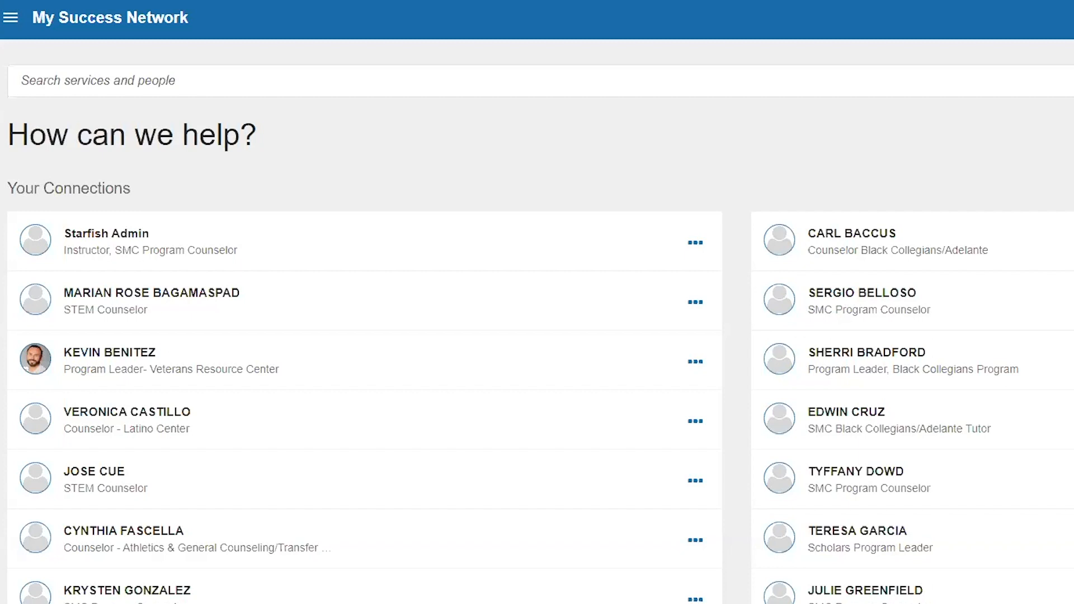
scroll("down", 3)
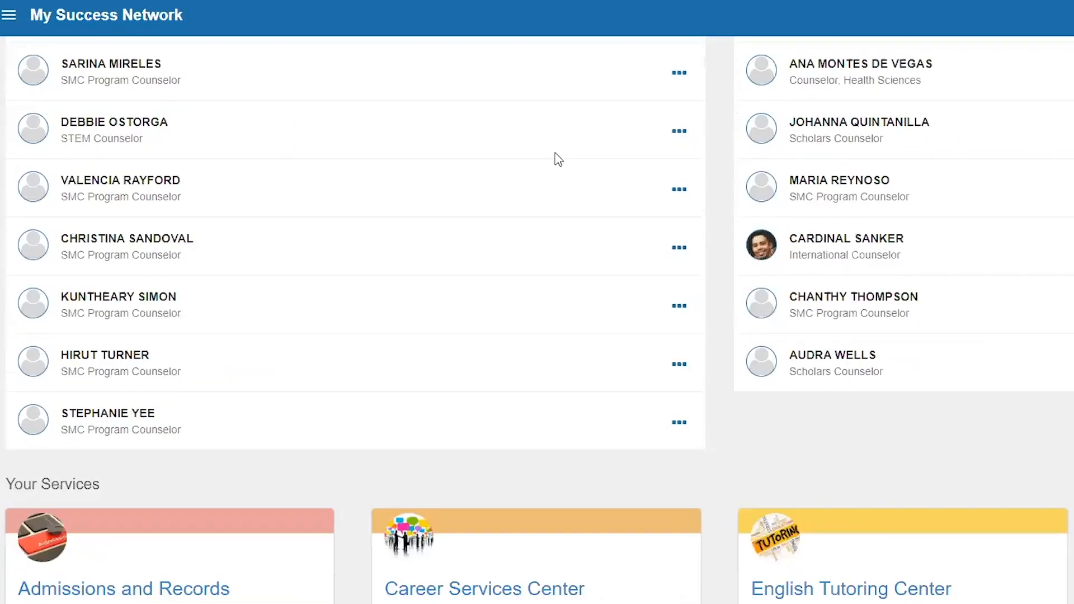
scroll("down", 3)
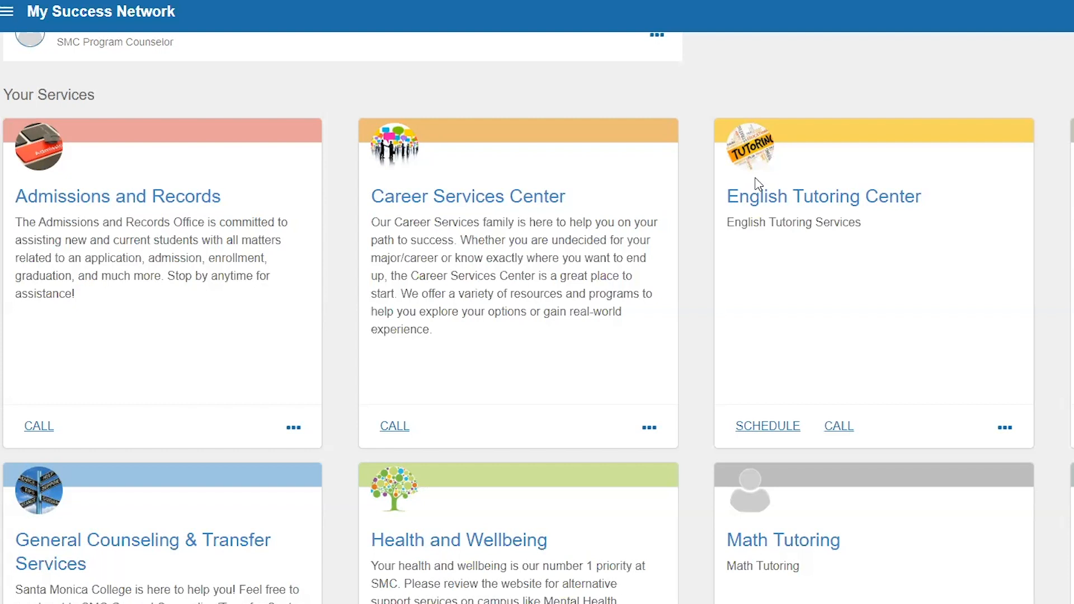
mouse_move(867, 152)
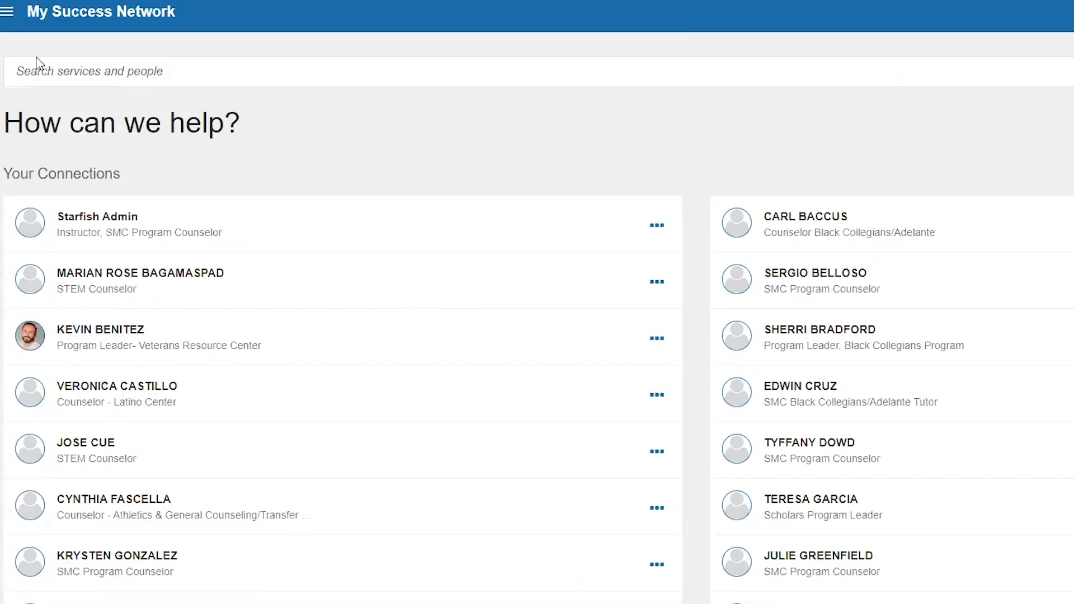
- Go to the Upcoming page and show the options for the July 30 English tutoring appointment
left_click(9, 13)
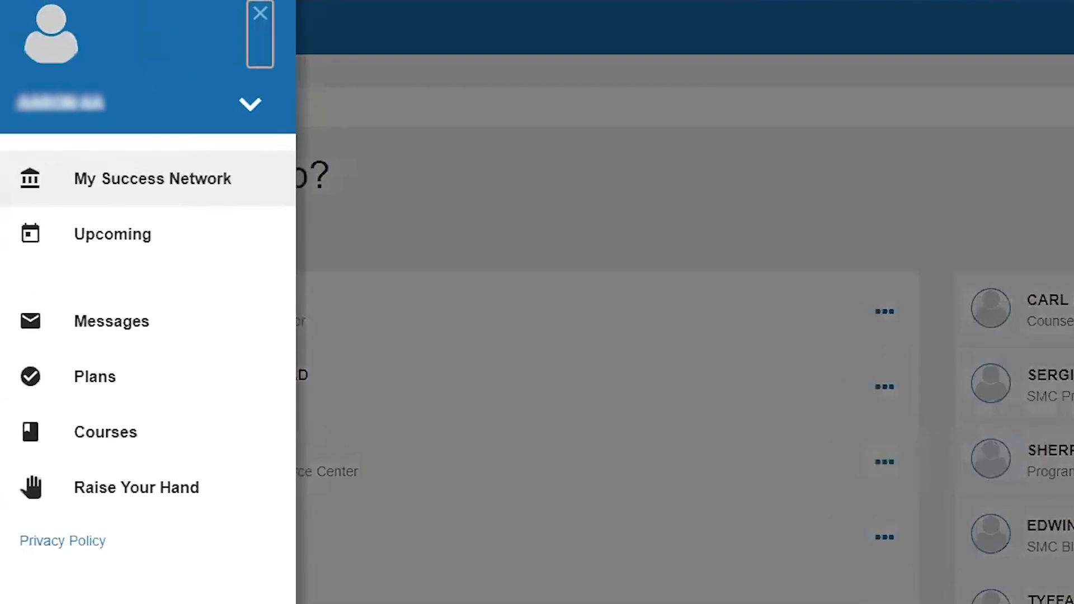
mouse_move(115, 238)
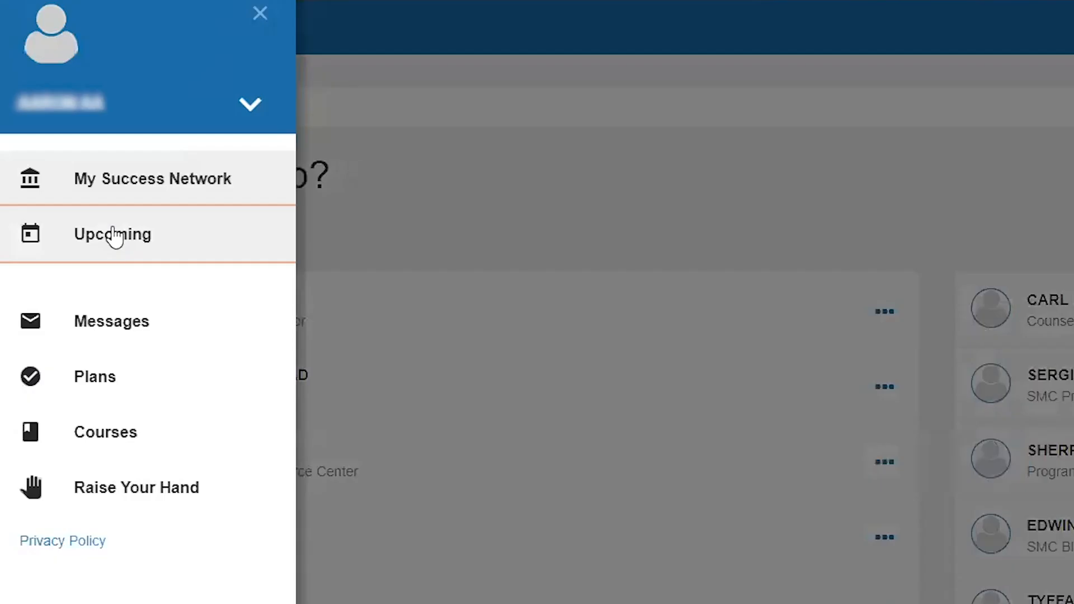
left_click(113, 234)
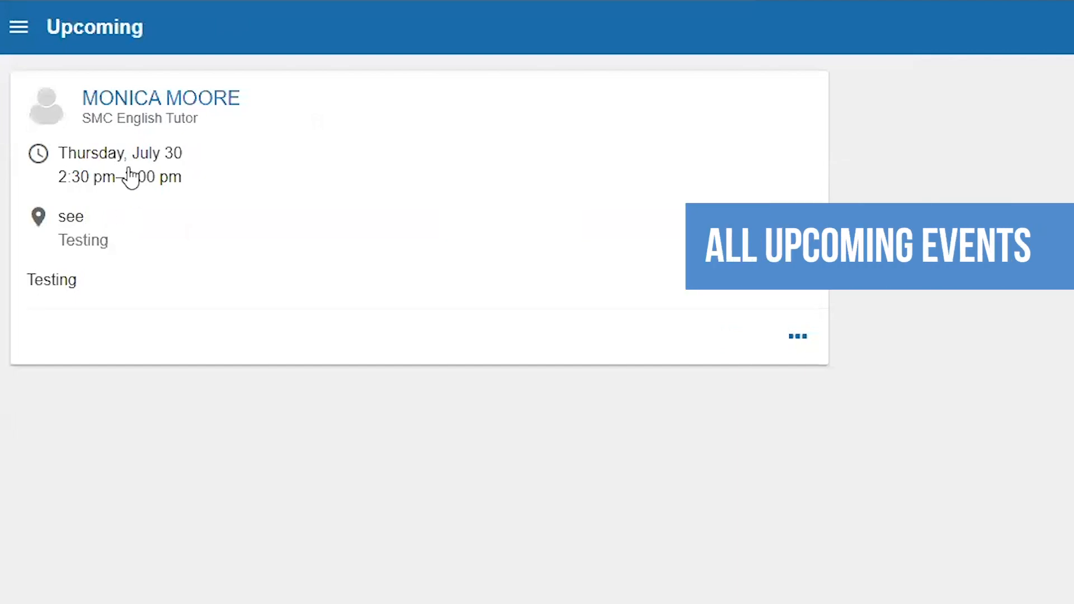
left_click(797, 337)
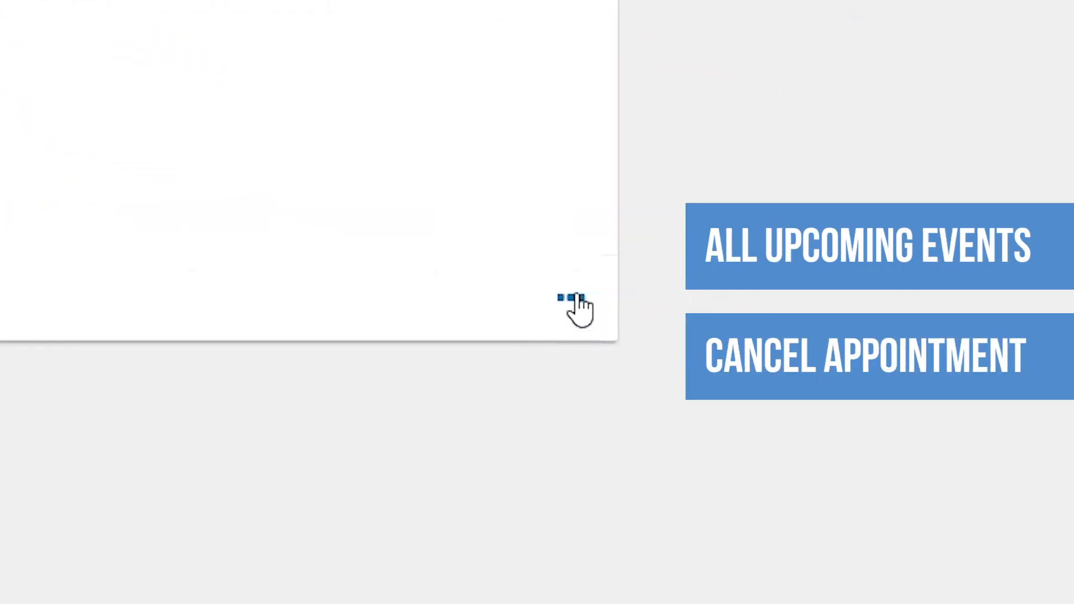
left_click(575, 300)
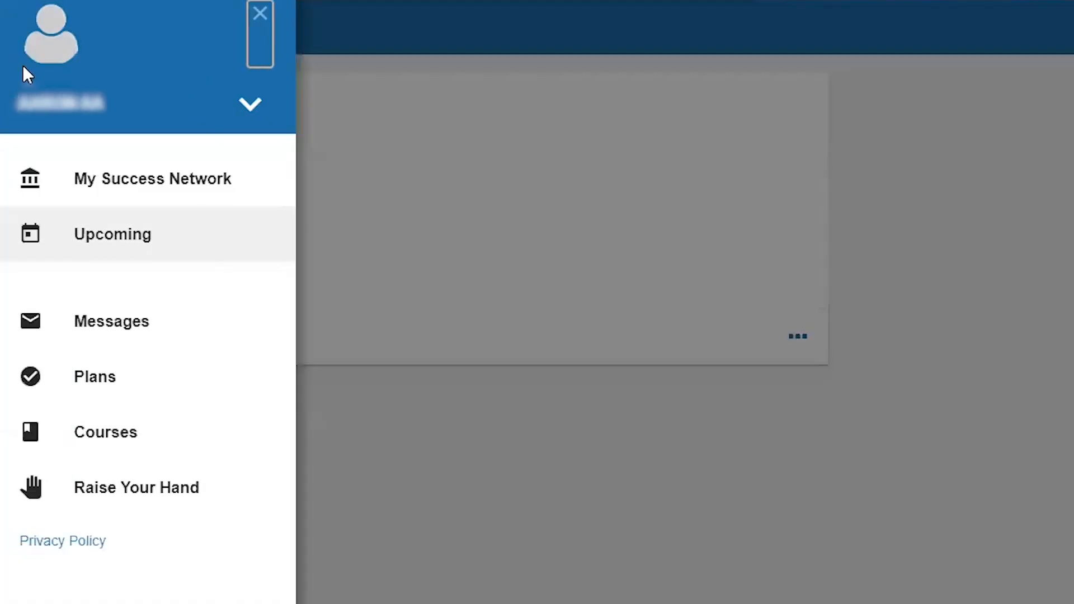
mouse_move(130, 334)
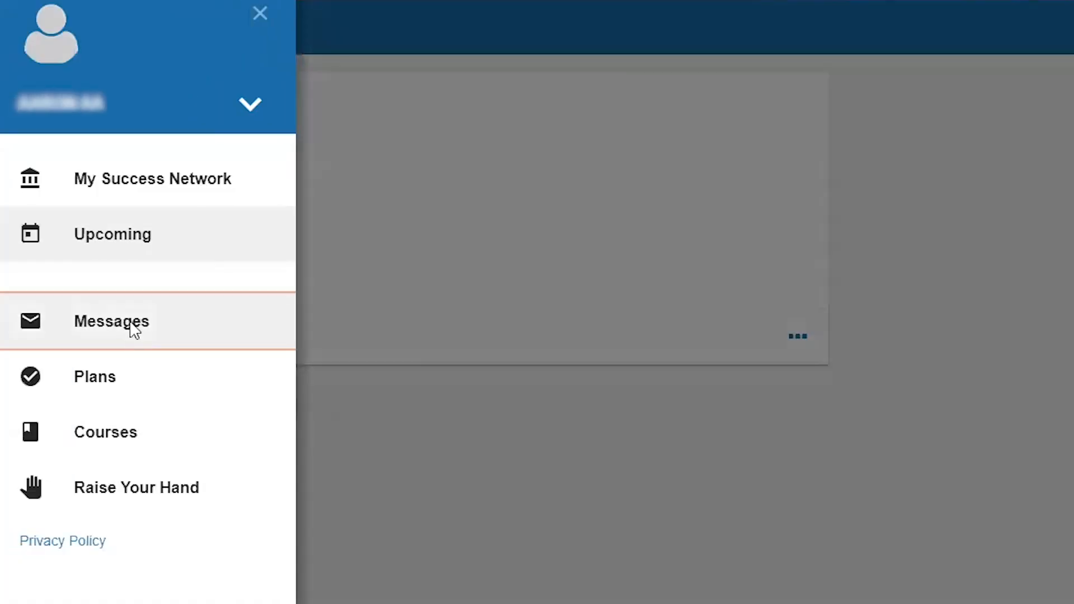
- Go to Messages to read the July 30 Reading and Research Assistance appointment notice
left_click(111, 321)
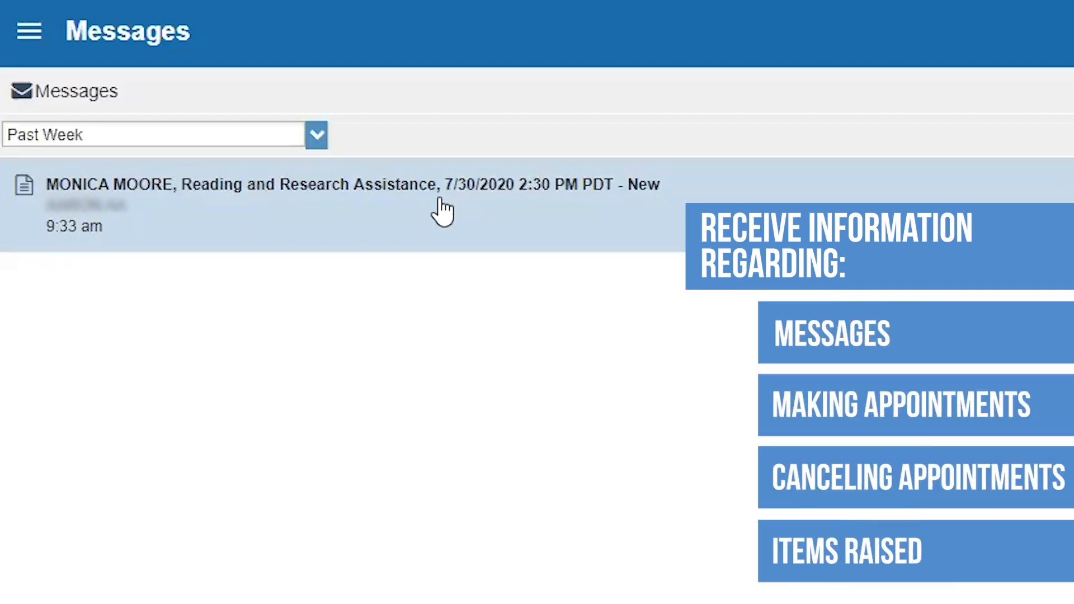
mouse_move(407, 193)
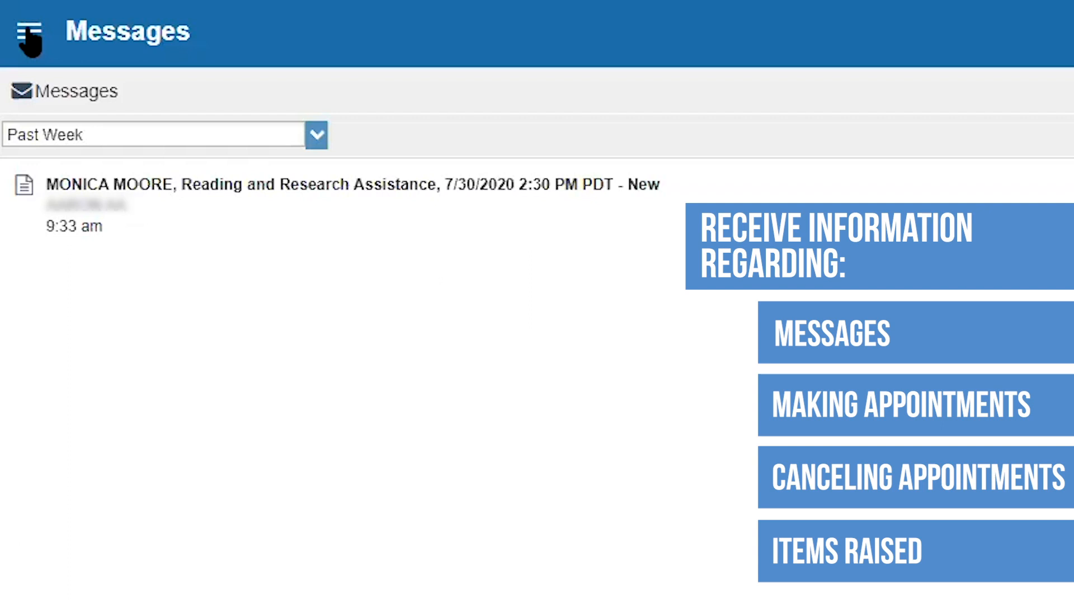
left_click(31, 30)
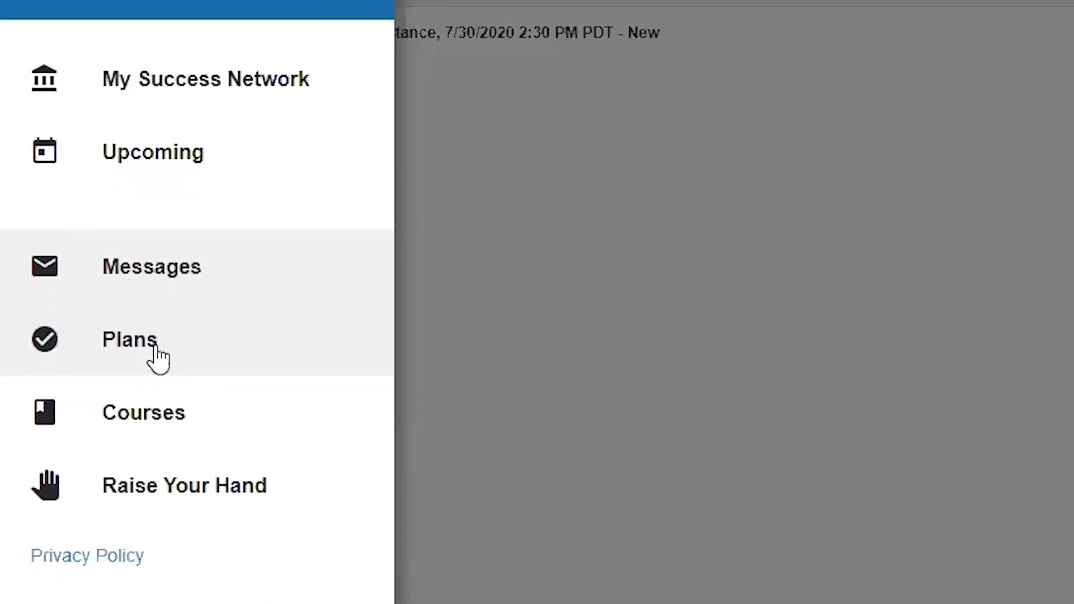
left_click(143, 411)
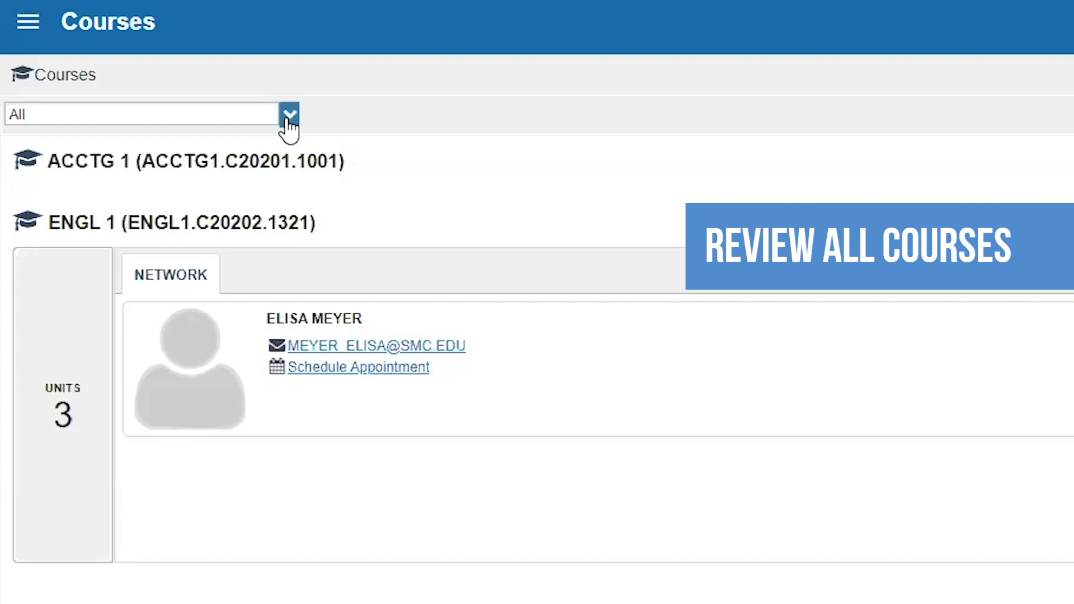
left_click(288, 114)
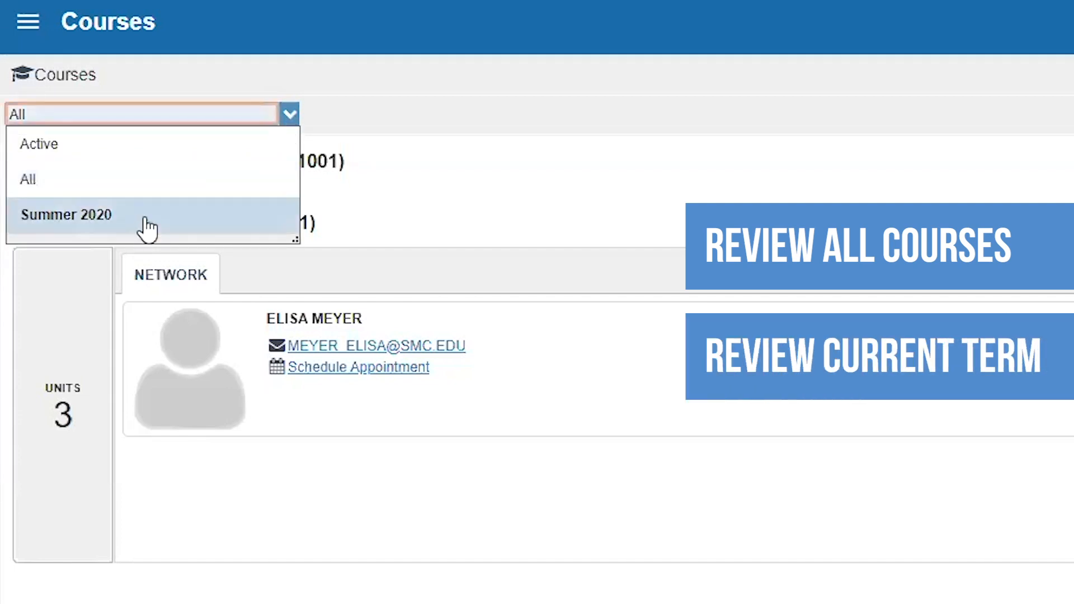
left_click(66, 214)
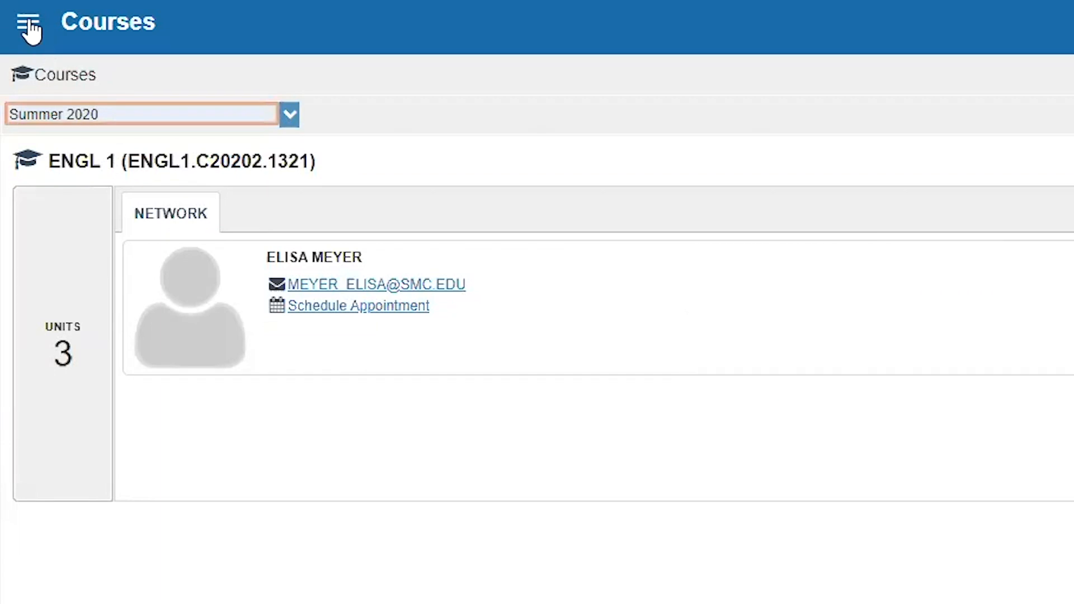
left_click(29, 24)
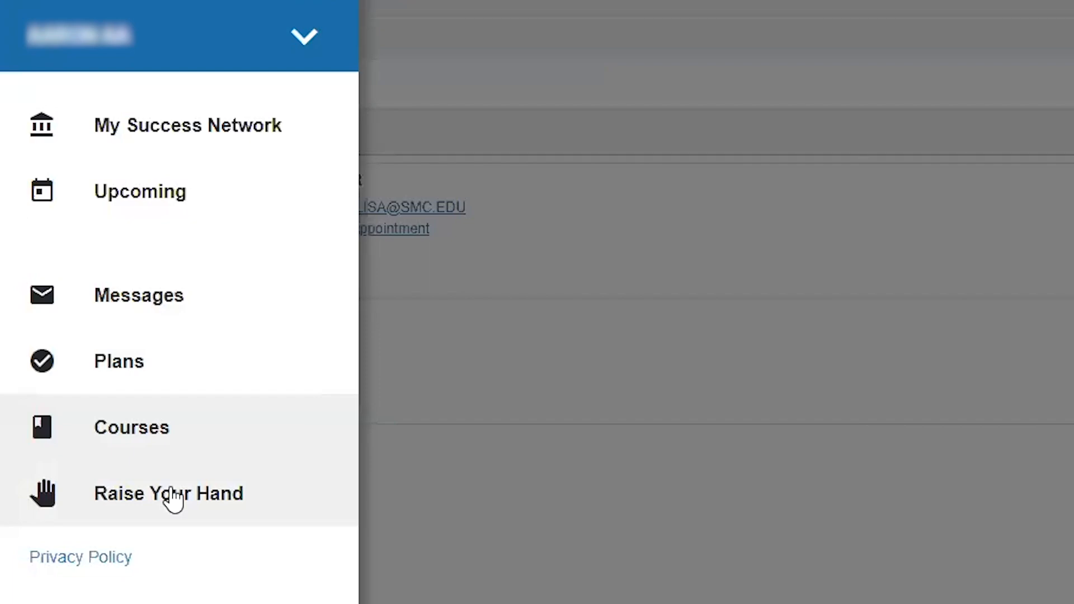
- Start a Raise Your Hand request about ENGL 1 and select the Details text
left_click(168, 493)
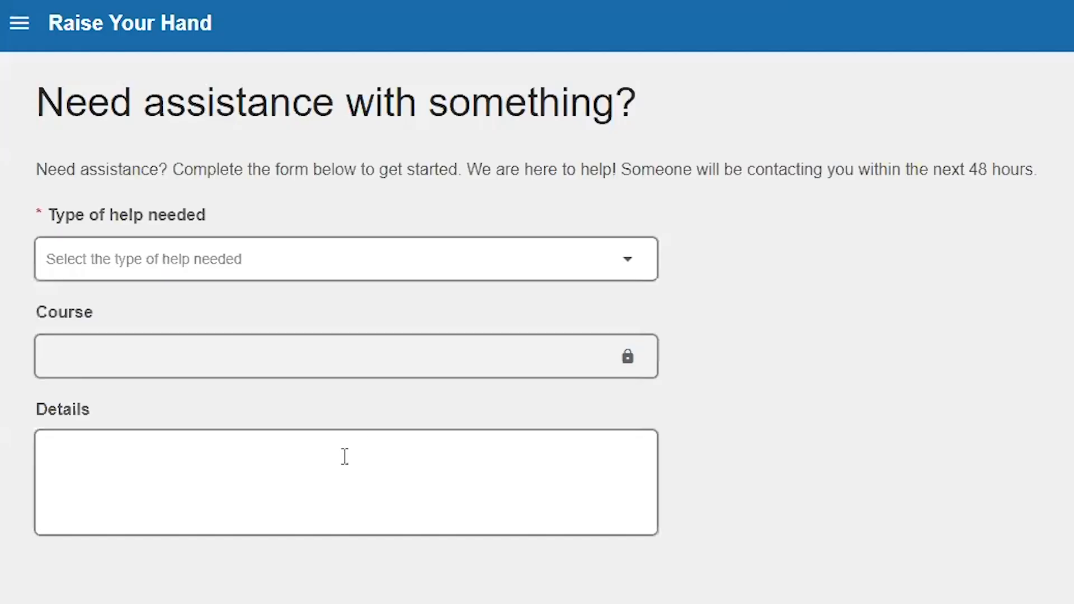
mouse_move(651, 257)
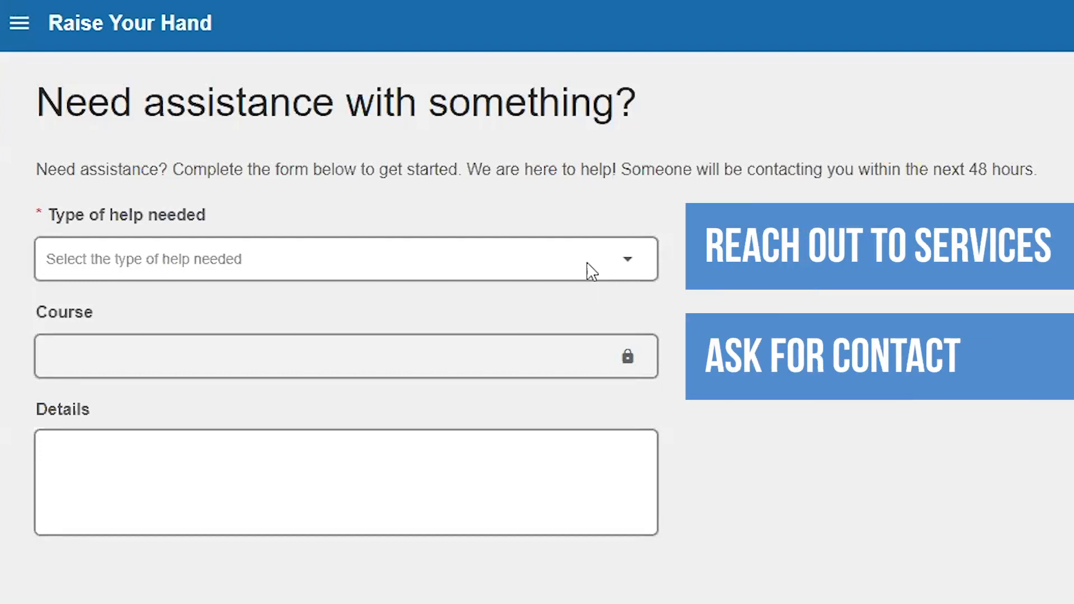
mouse_move(643, 266)
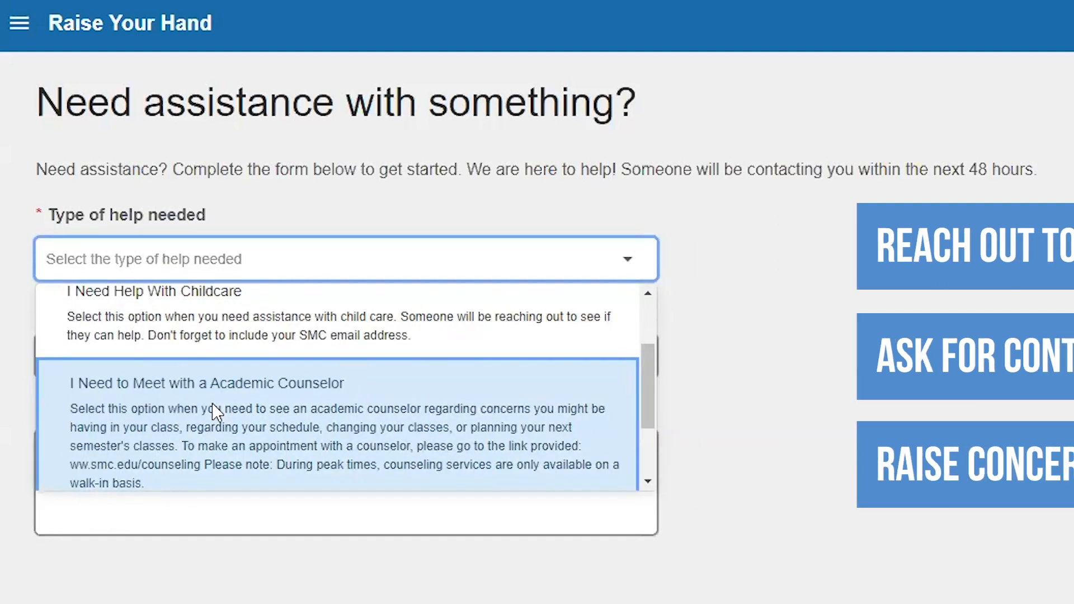
left_click(202, 383)
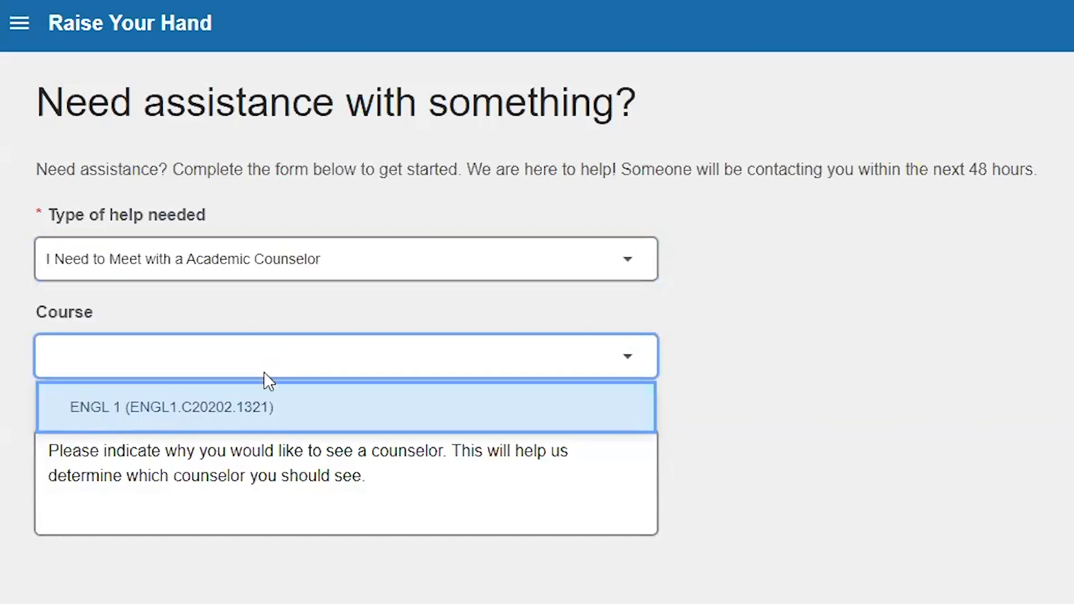
left_click(171, 406)
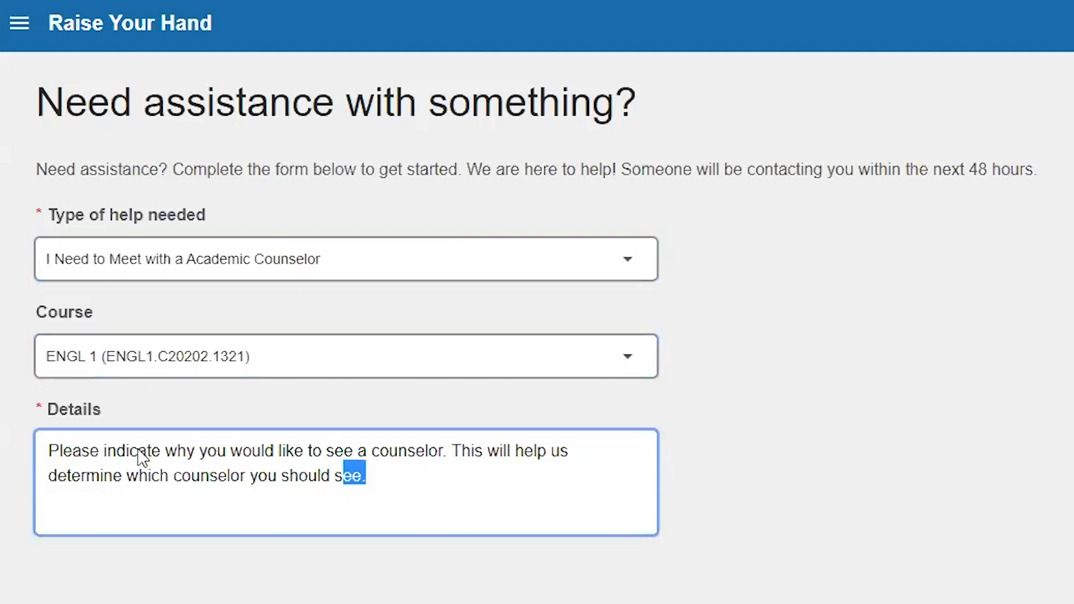
key("ctrl+a")
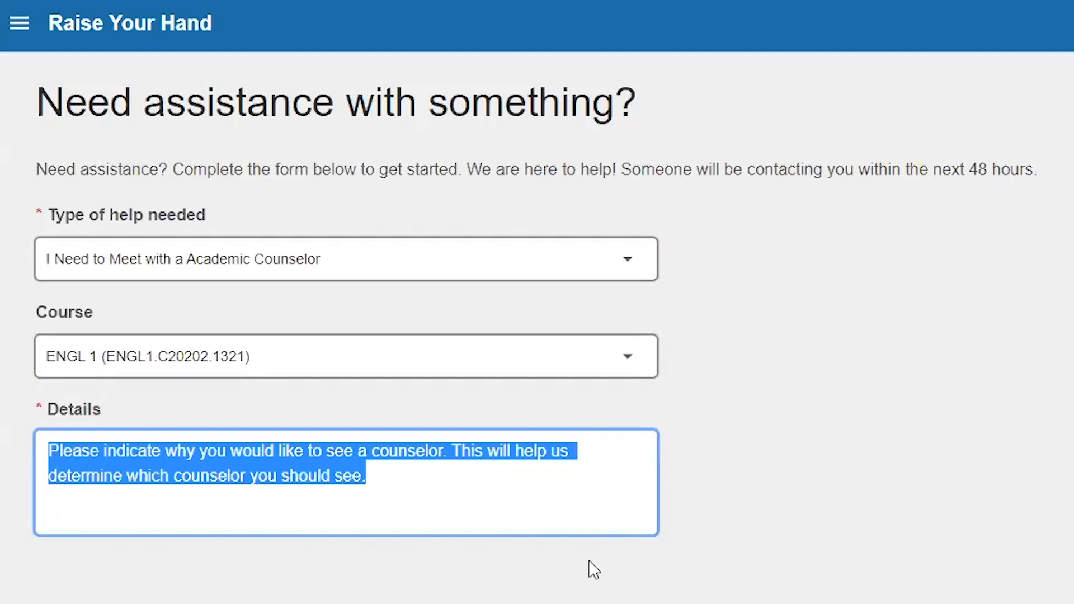
mouse_move(624, 264)
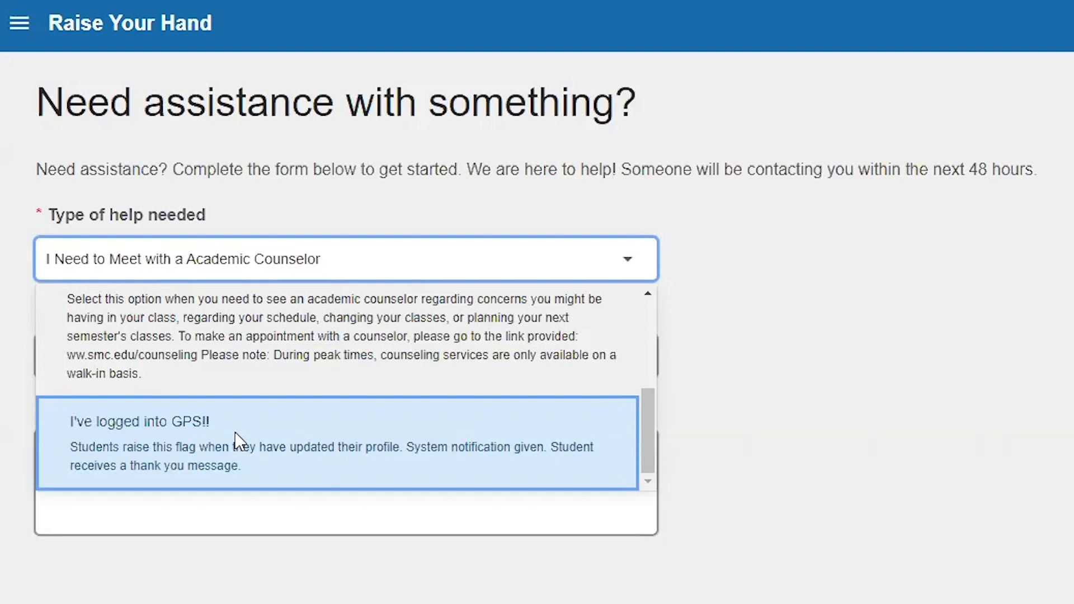
mouse_move(221, 435)
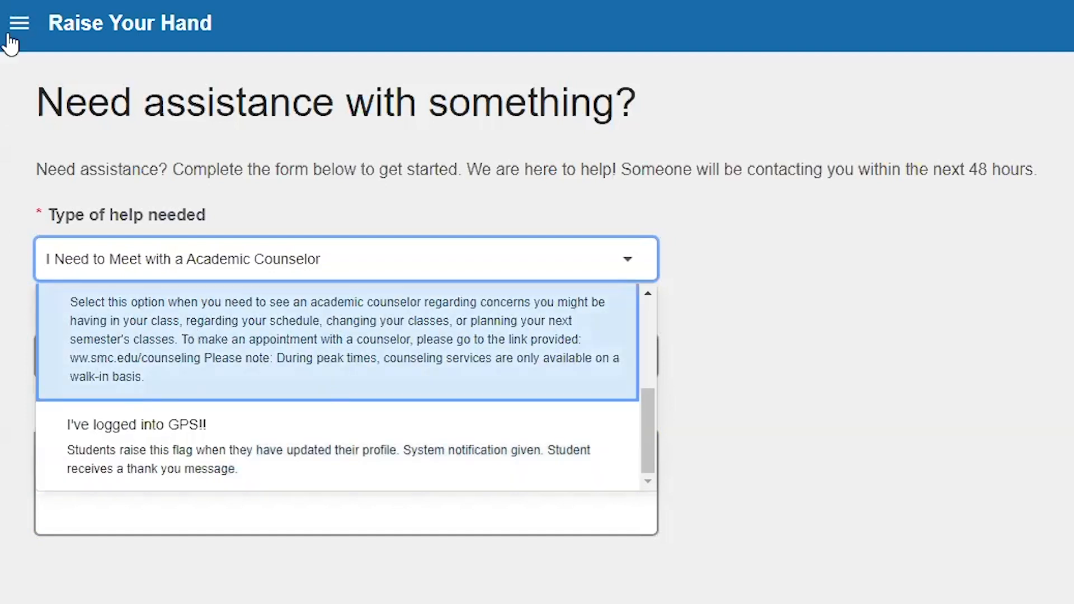
- Open Edit Profile from the account menu and scroll to the Contact Information fields
left_click(20, 24)
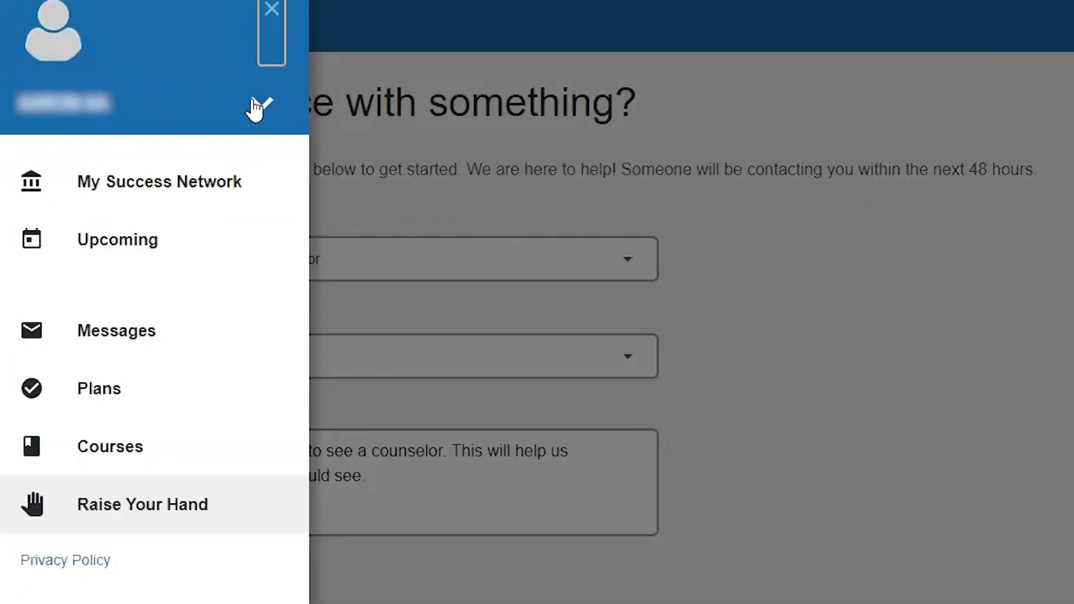
left_click(265, 104)
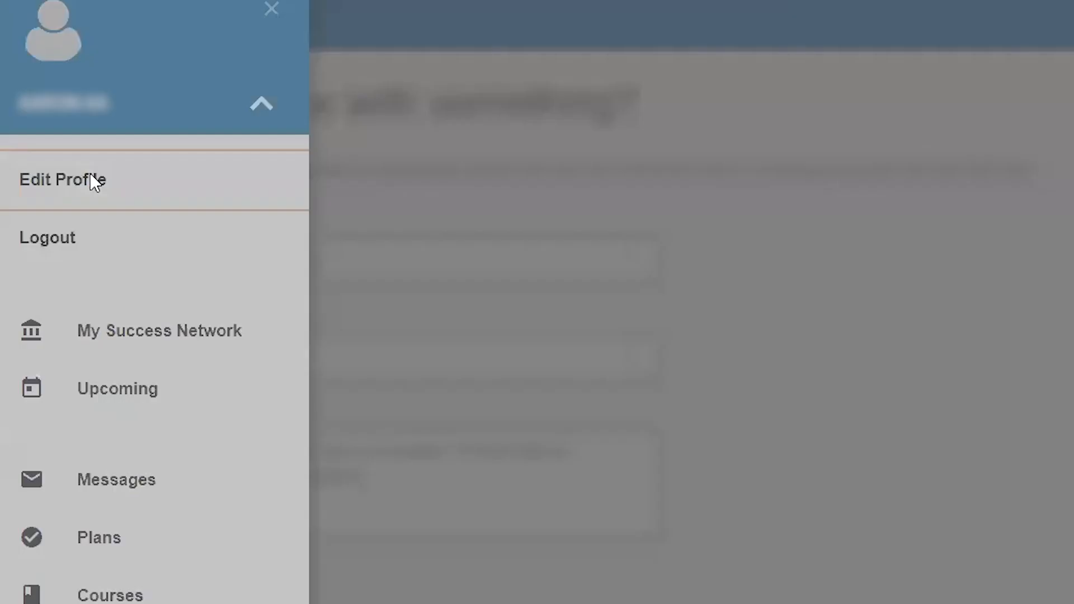
left_click(61, 180)
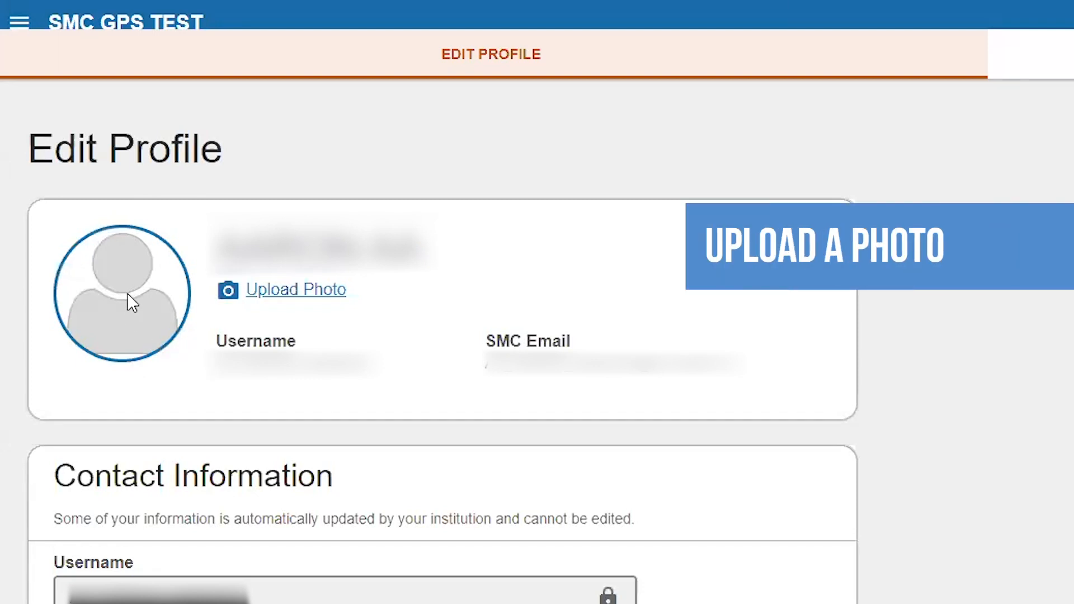
mouse_move(658, 383)
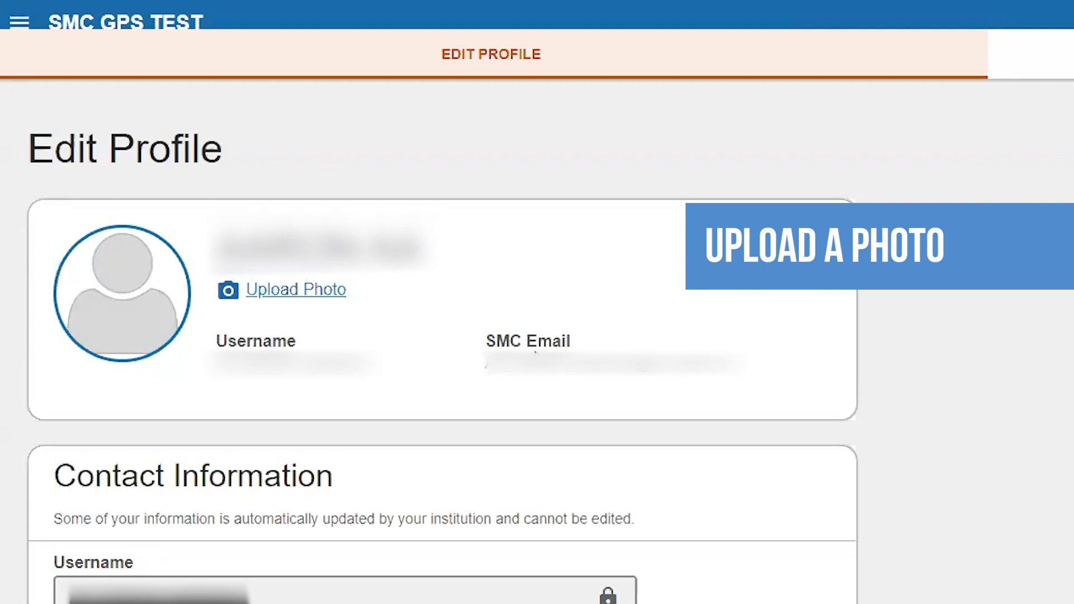
scroll("down", 3)
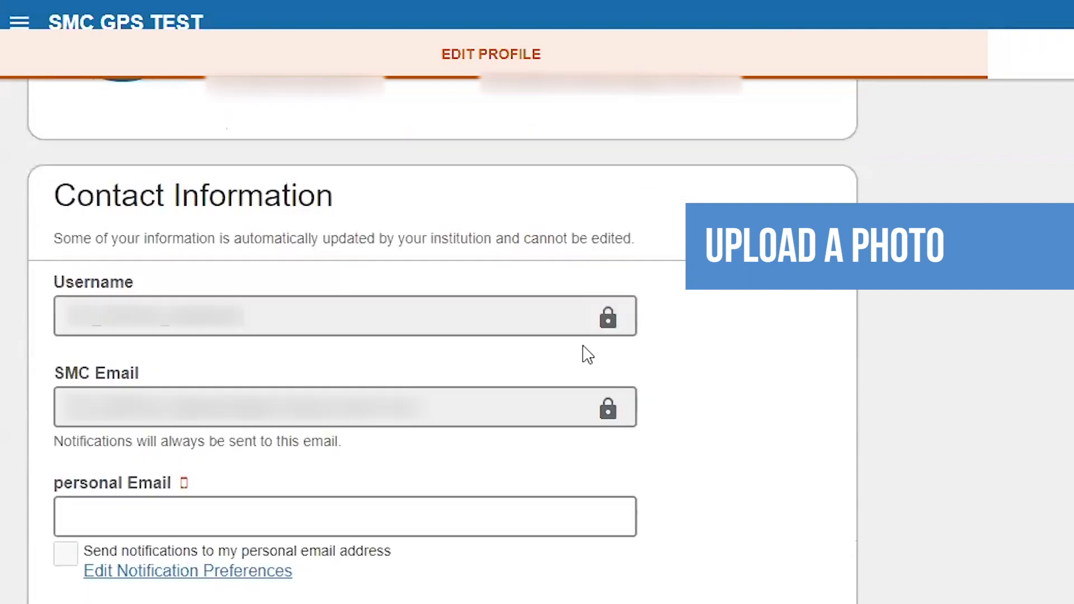
scroll("down", 3)
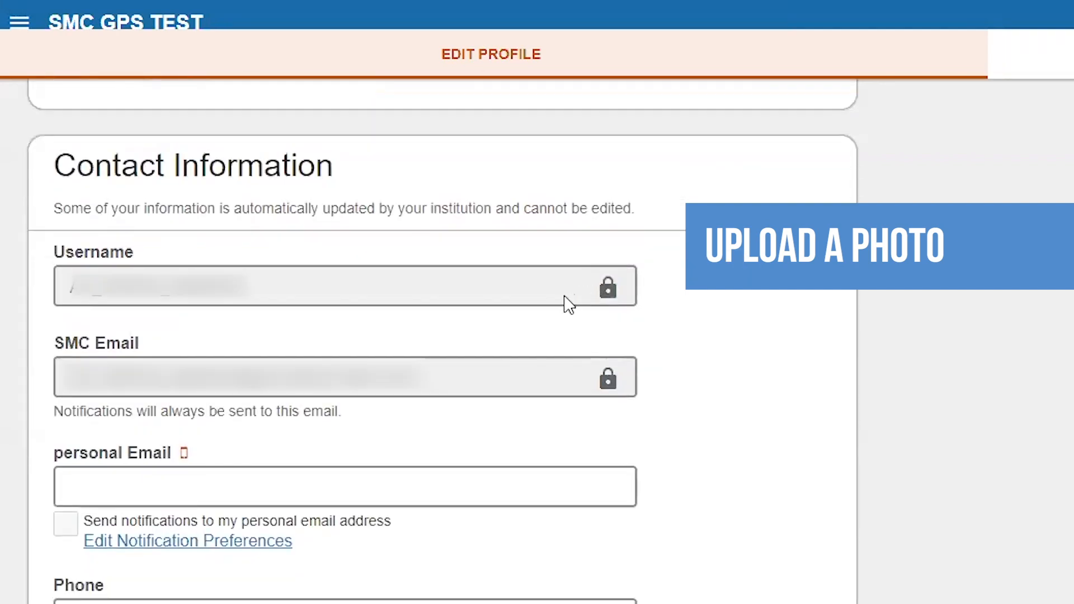
mouse_move(561, 310)
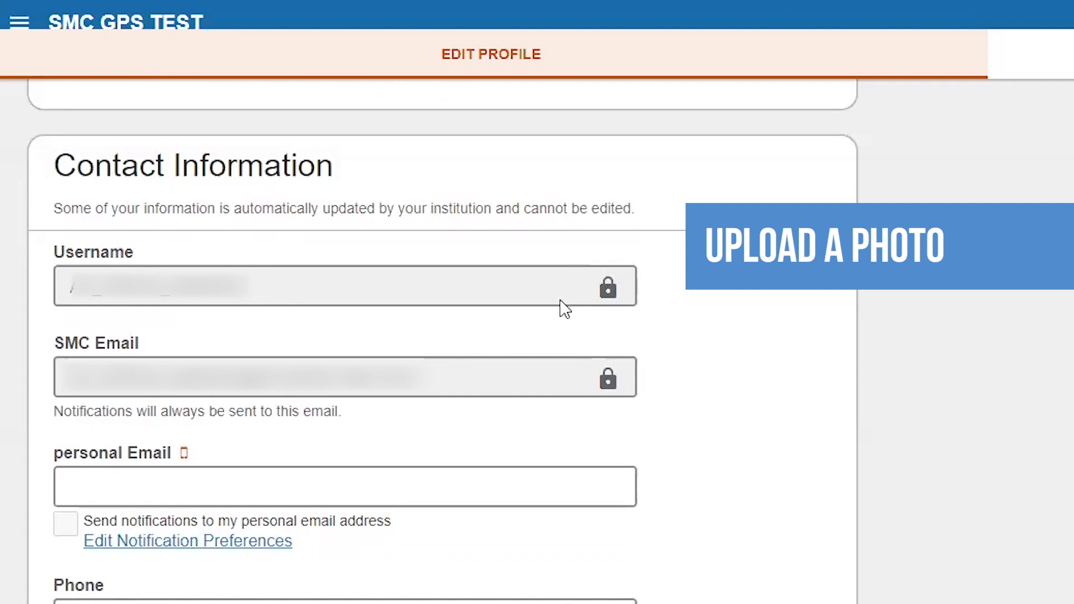
mouse_move(455, 393)
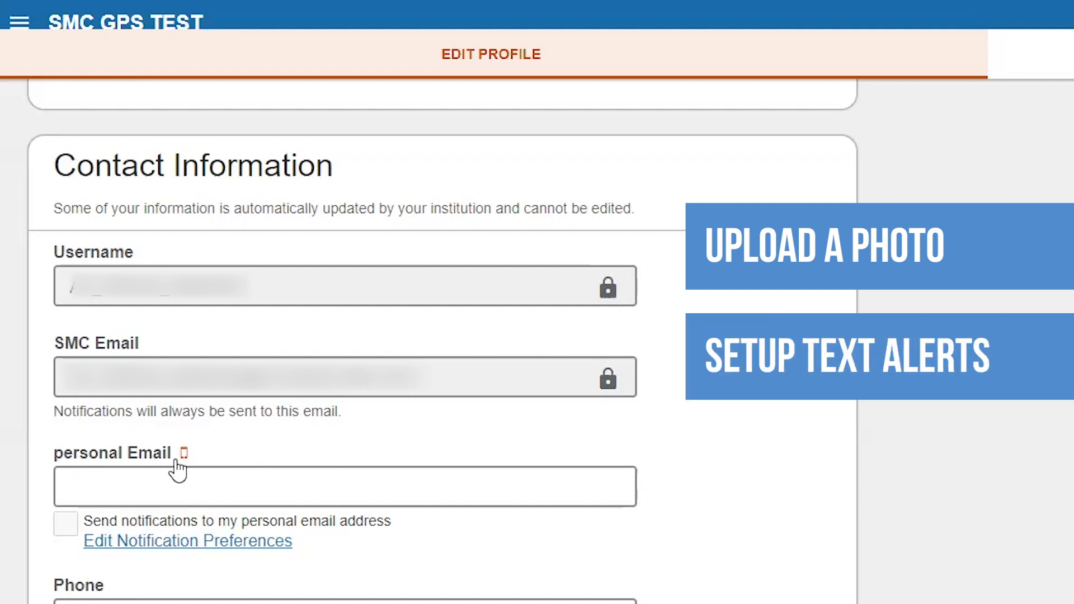
mouse_move(185, 457)
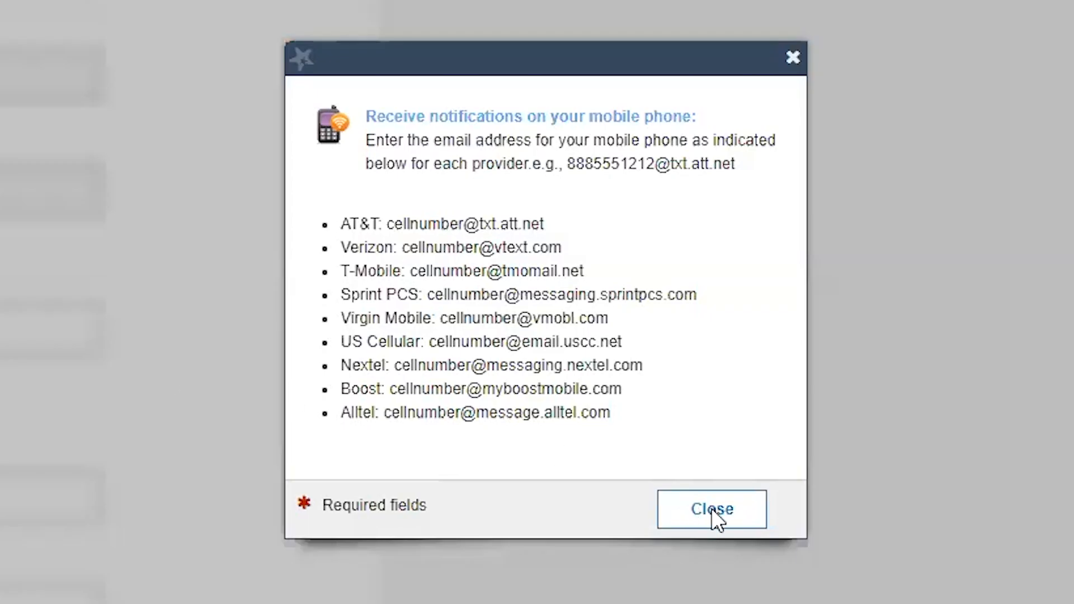
- Close the mobile notifications guide and scroll down to the phone and Time Zone fields
left_click(711, 508)
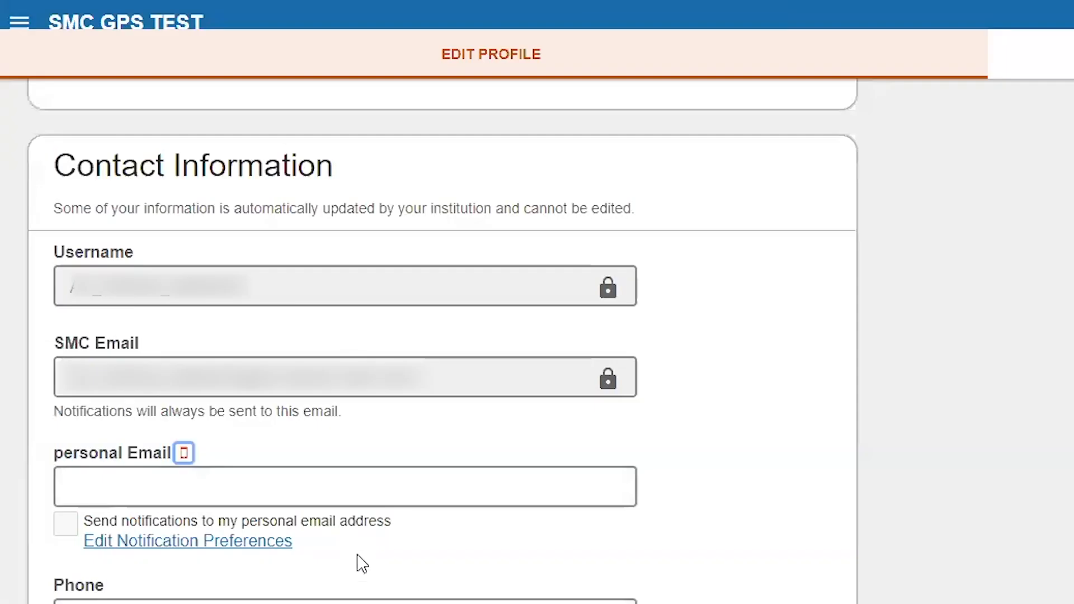
scroll("down", 3)
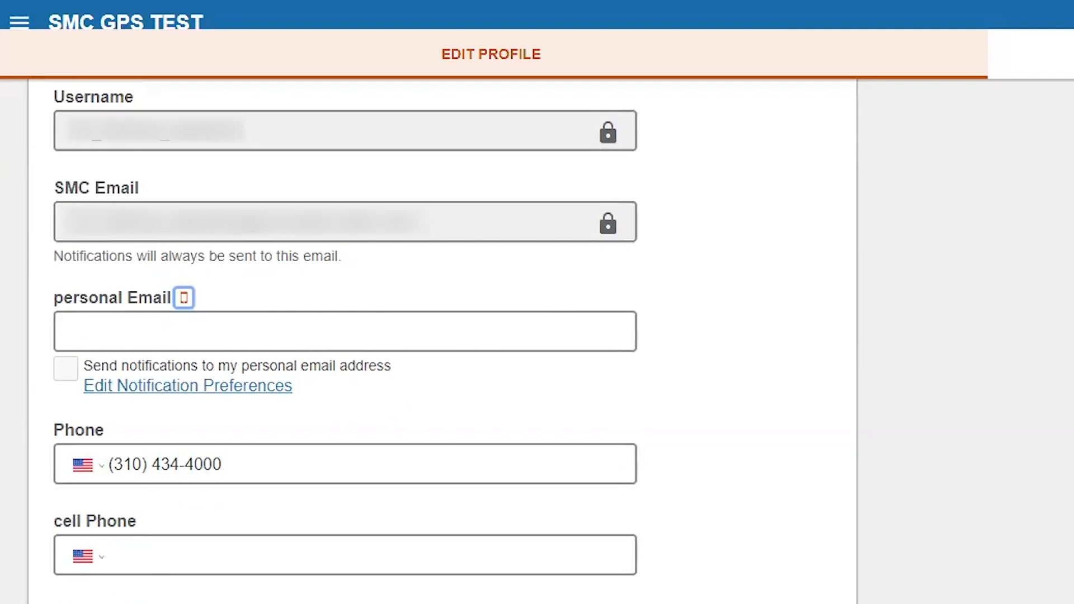
scroll("down", 3)
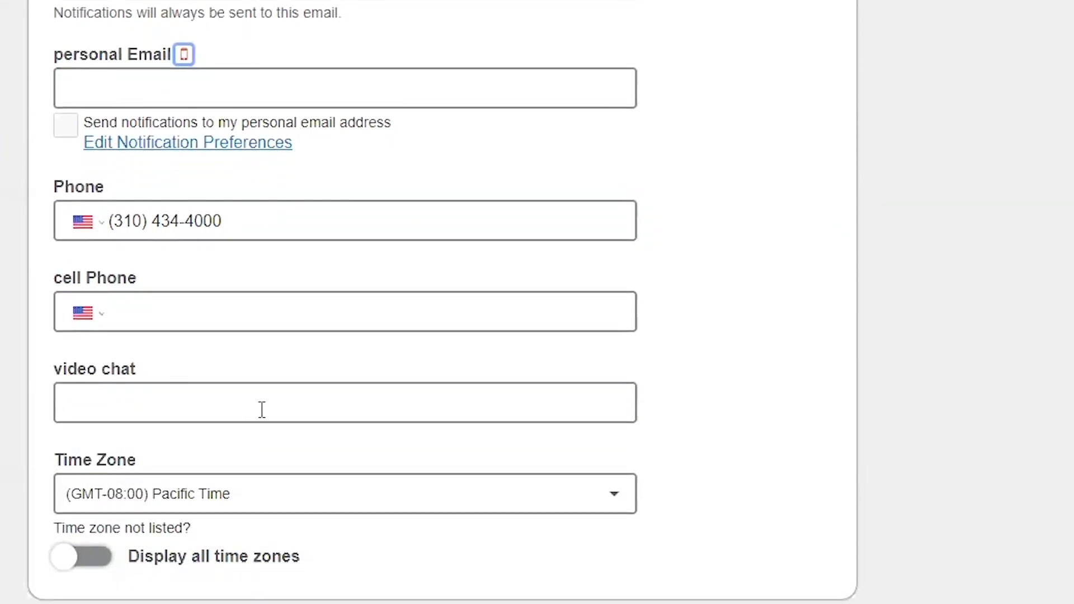
mouse_move(458, 423)
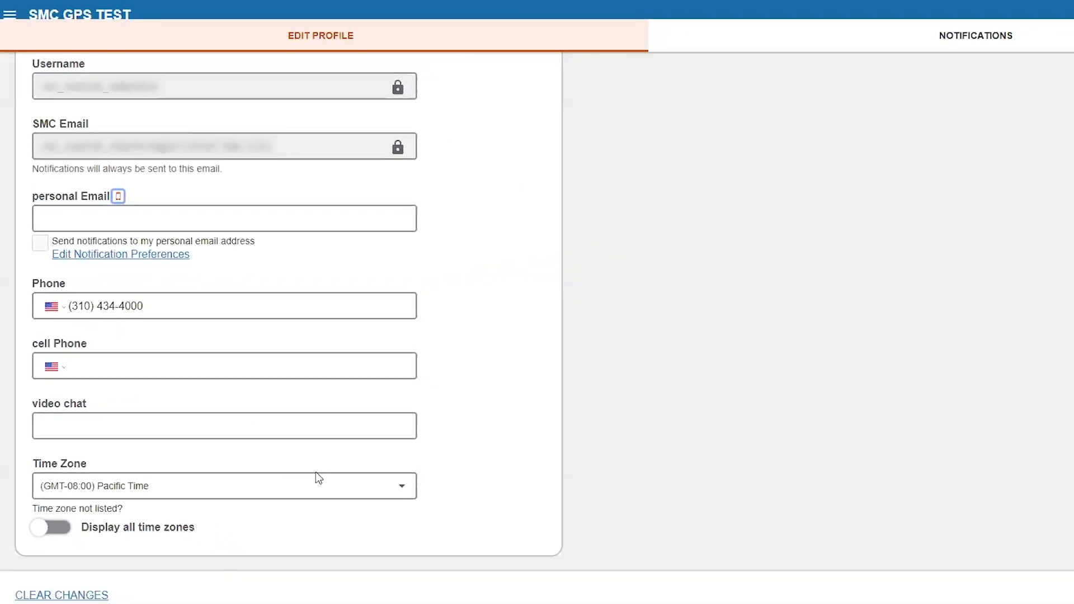
- Show the Notifications page with reminders 30 minutes before and 8:00 am the day before
left_click(976, 36)
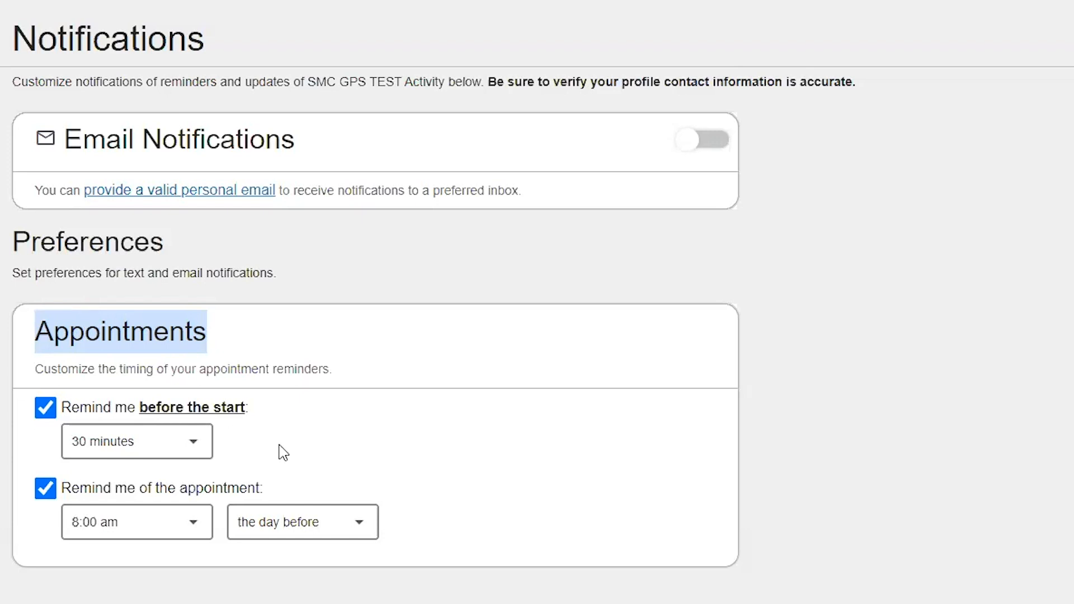
mouse_move(236, 450)
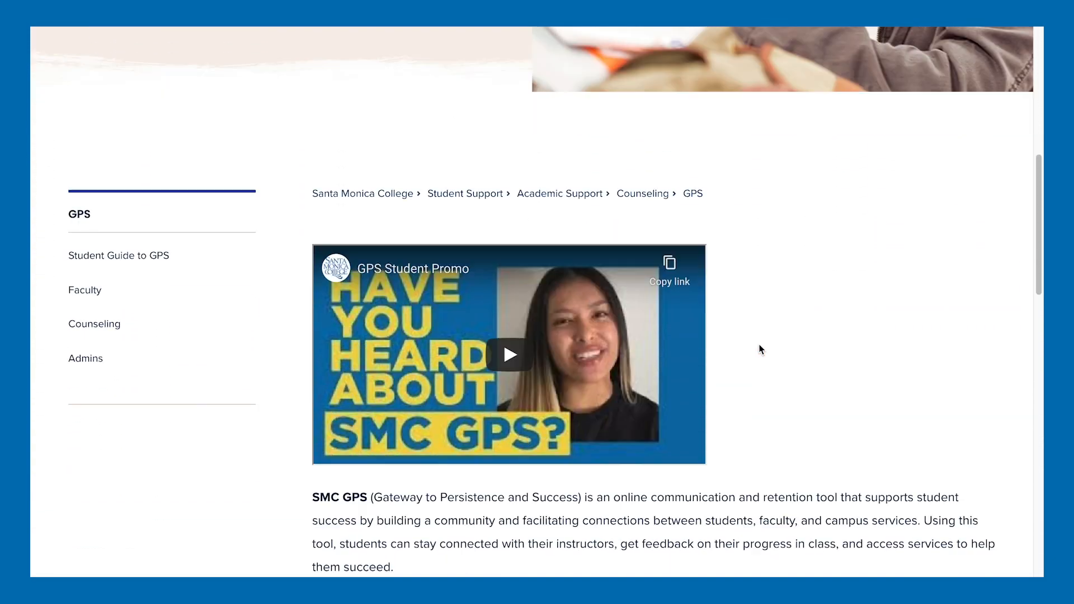
- Scroll the SMC GPS page past the promo video to the Login to SMC GPS link
scroll("down", 3)
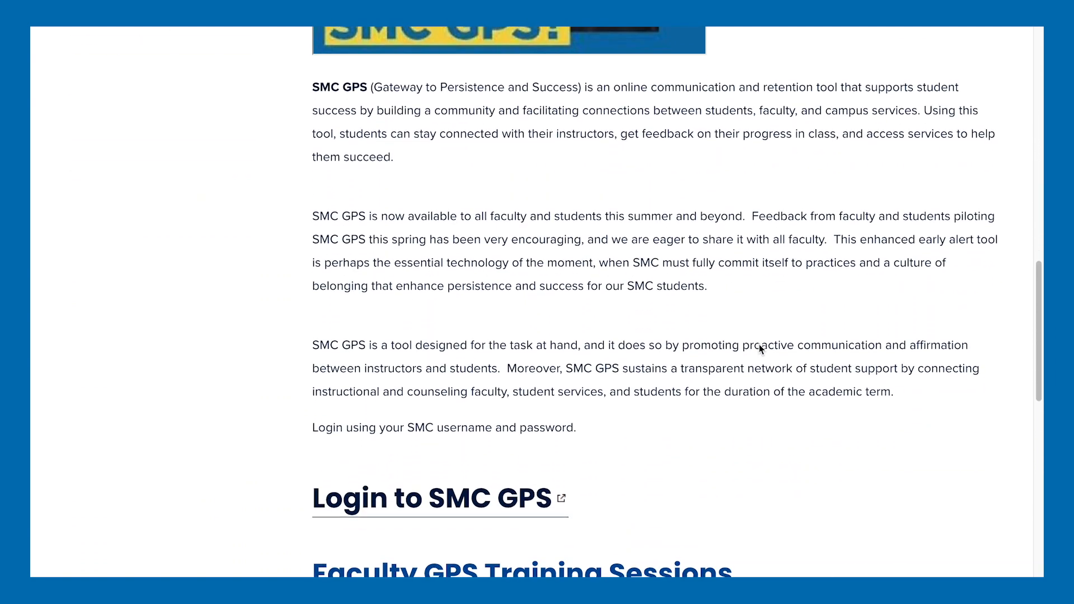